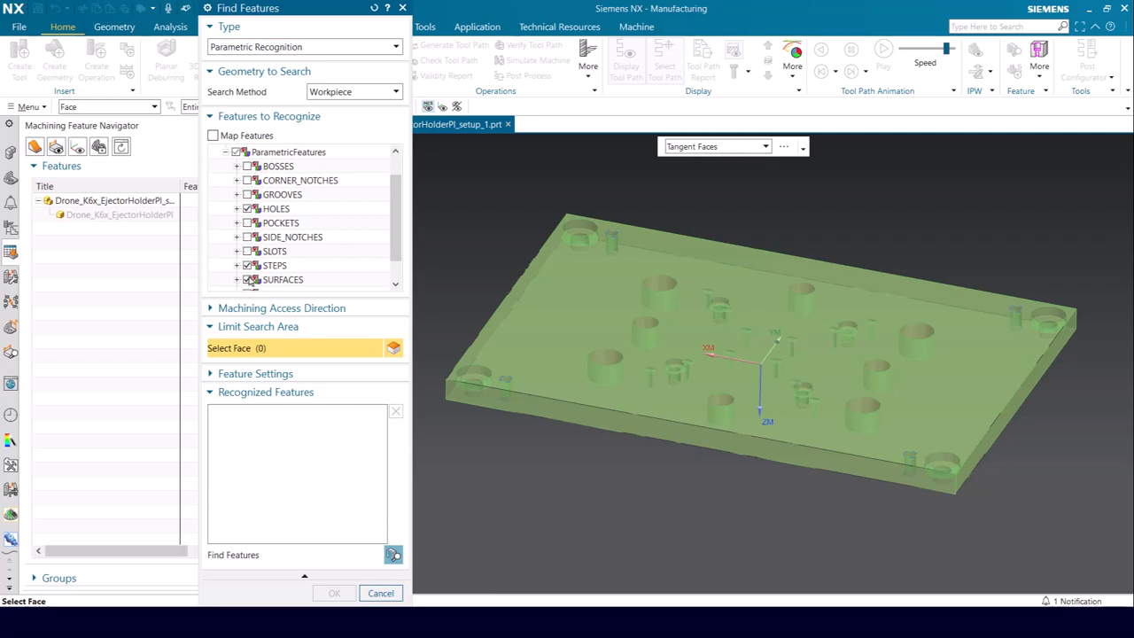
Run Find Features with Parametric Recognition and keep the 32 recognized hole features
scroll(down, 3)
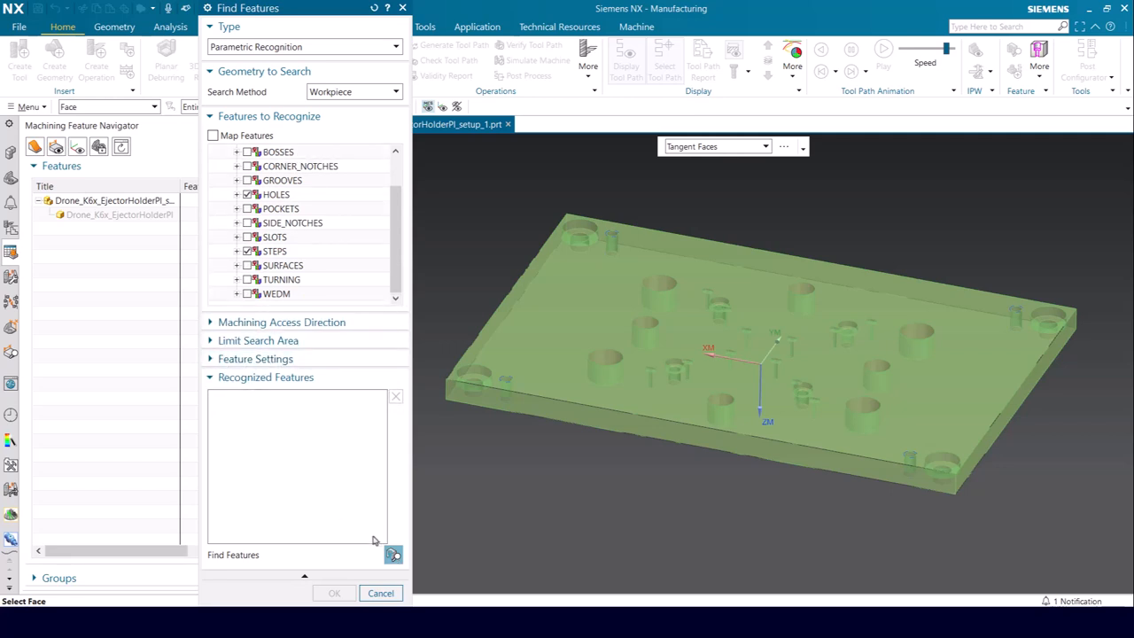
click(394, 554)
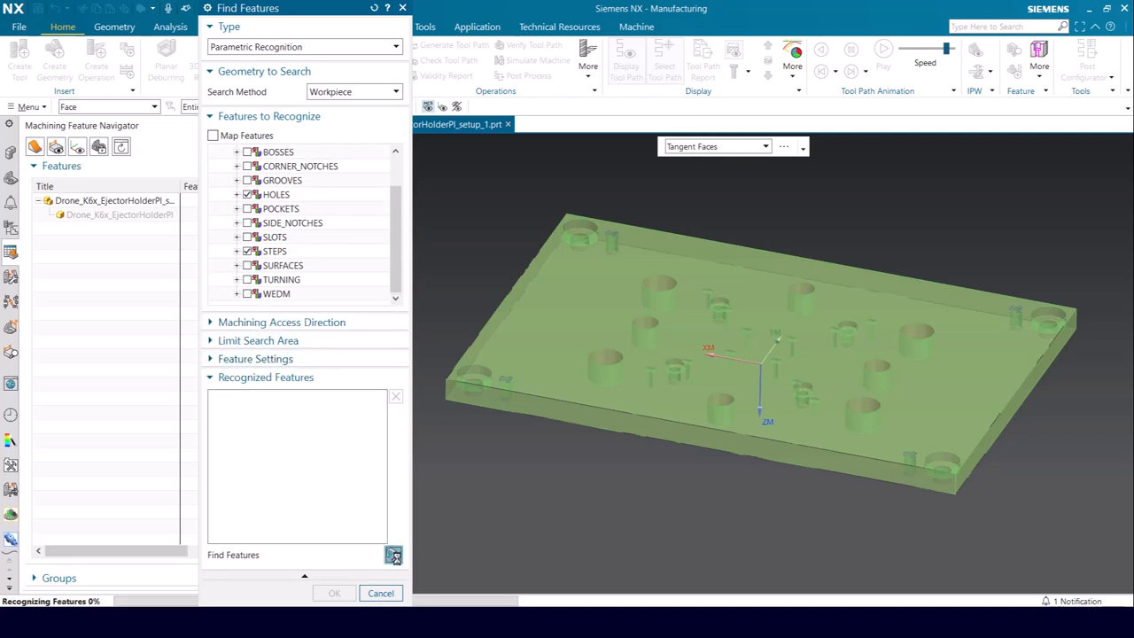
click(393, 556)
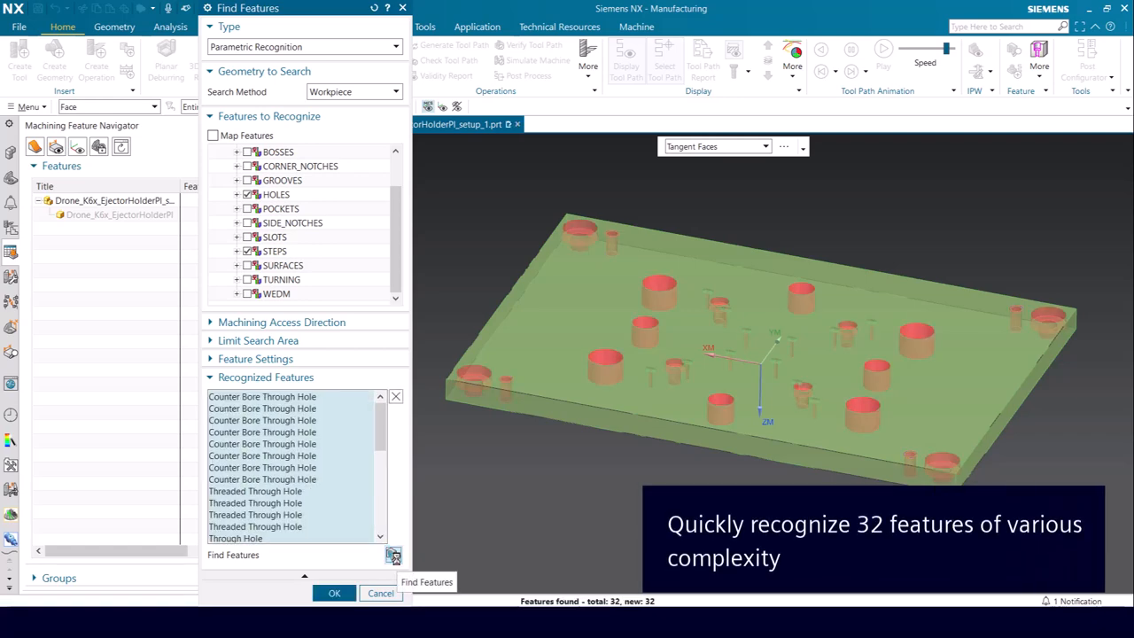
click(334, 592)
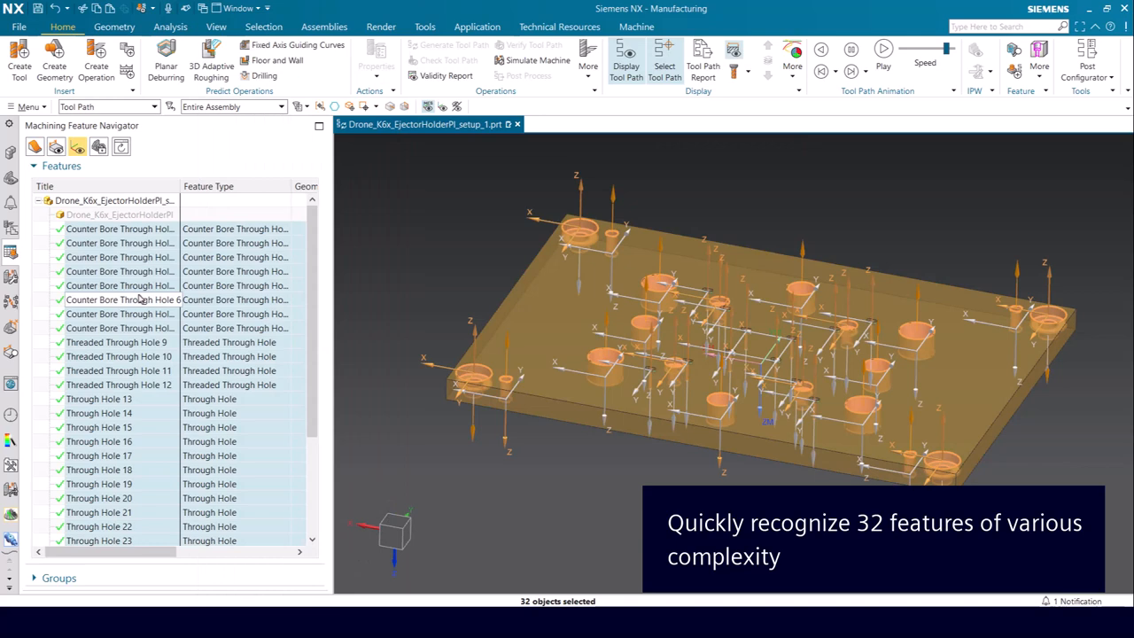
Create Feature Process for the selected holes using the OperationSets knowledge library
right_click(120, 299)
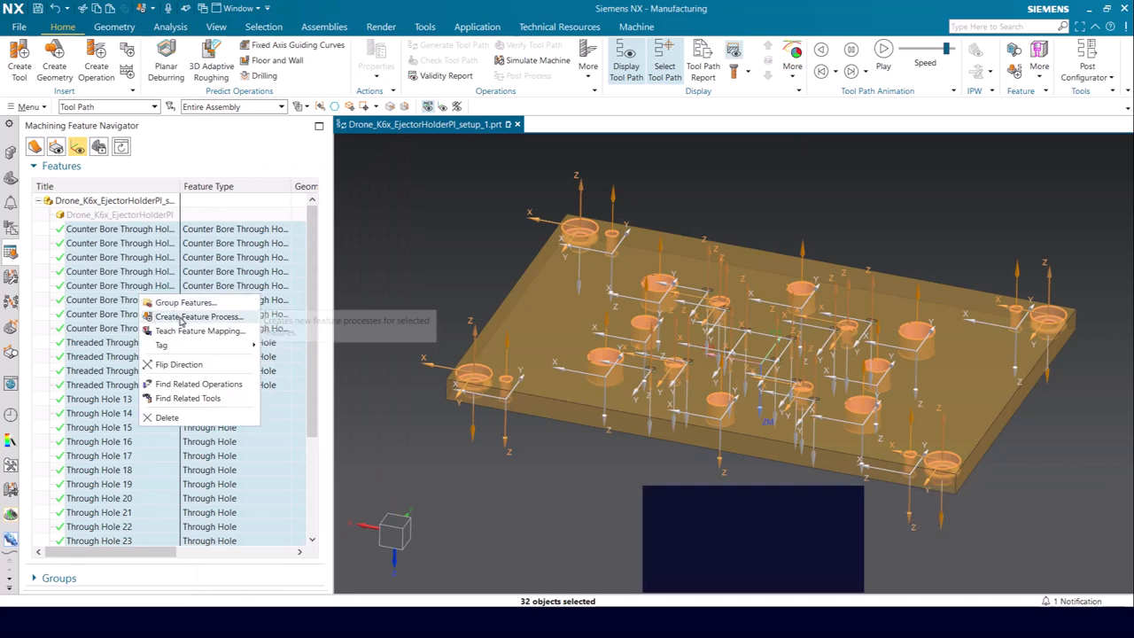
click(199, 316)
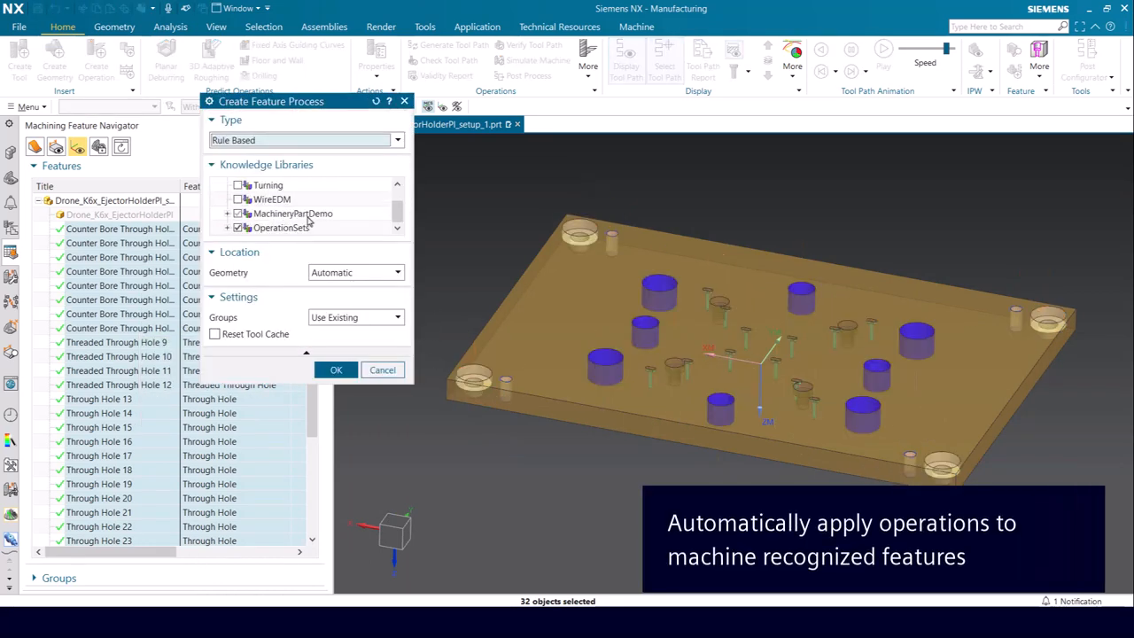
click(280, 227)
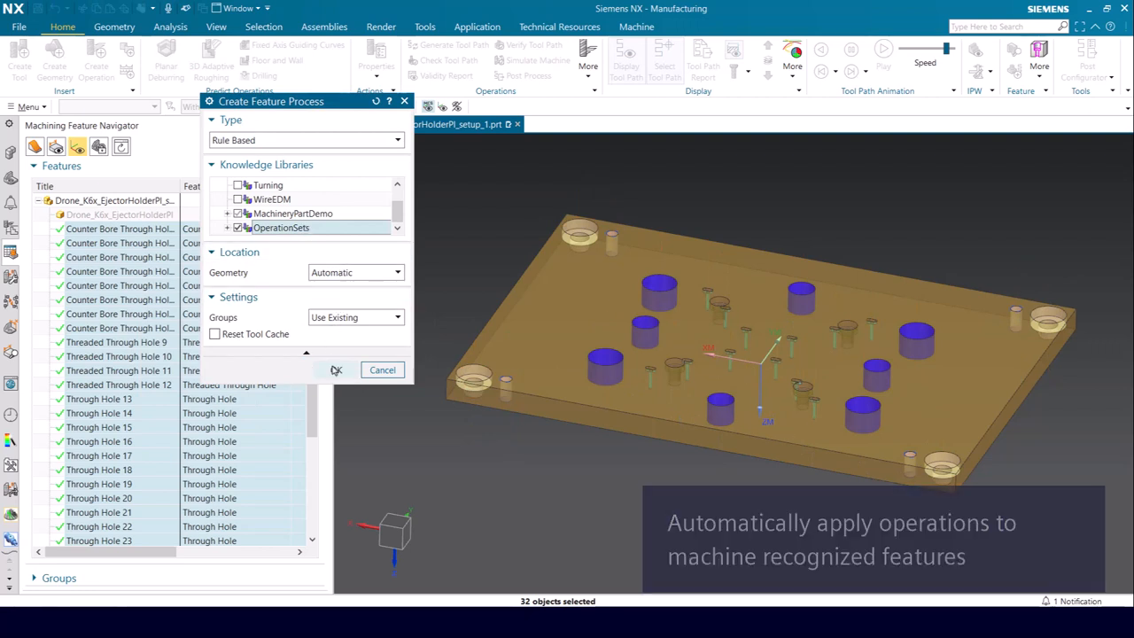
click(337, 370)
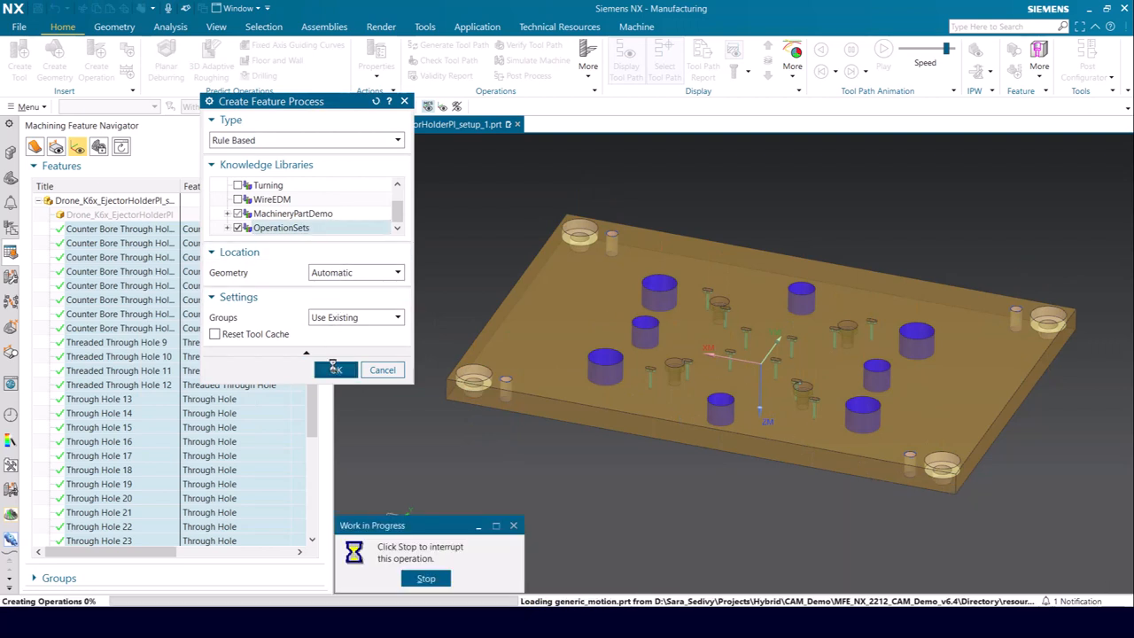
click(335, 370)
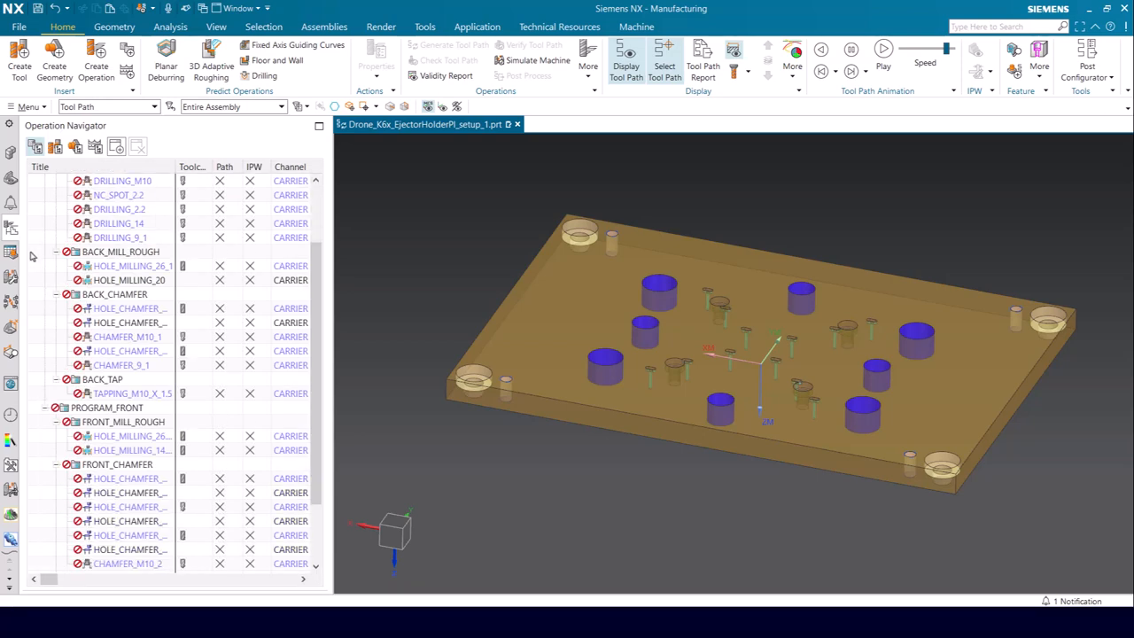
scroll(down, 3)
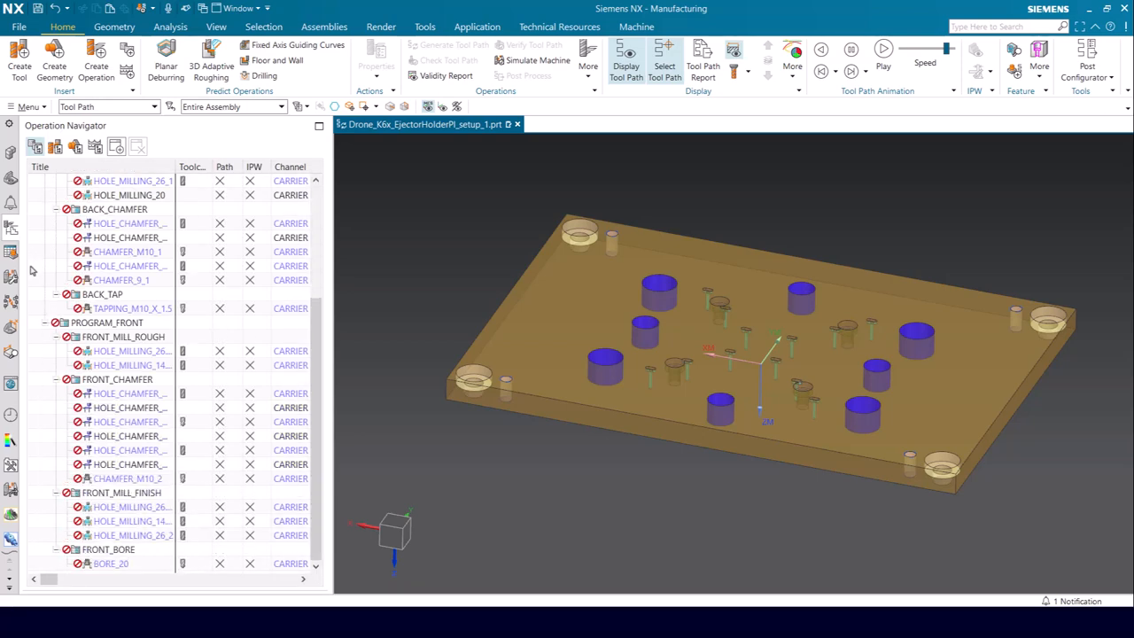
right_click(89, 180)
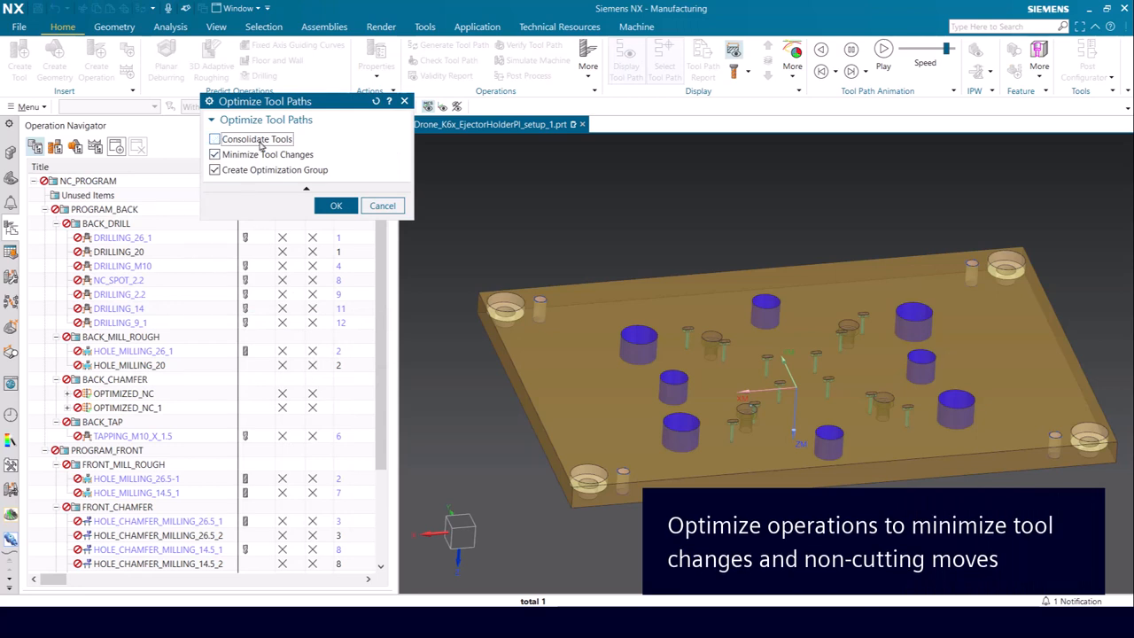
Optimize tool paths with Minimize Tool Changes and Create Optimization Group enabled
click(336, 205)
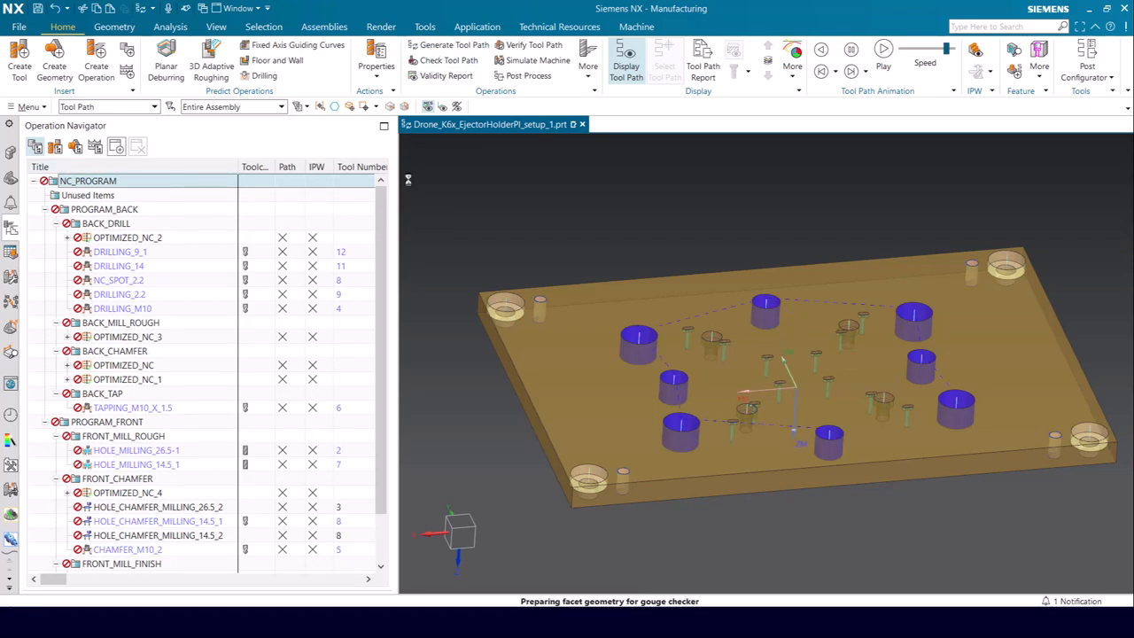
Generate and accept tool paths for all operations, then simulate the machine cutting the plate
click(446, 46)
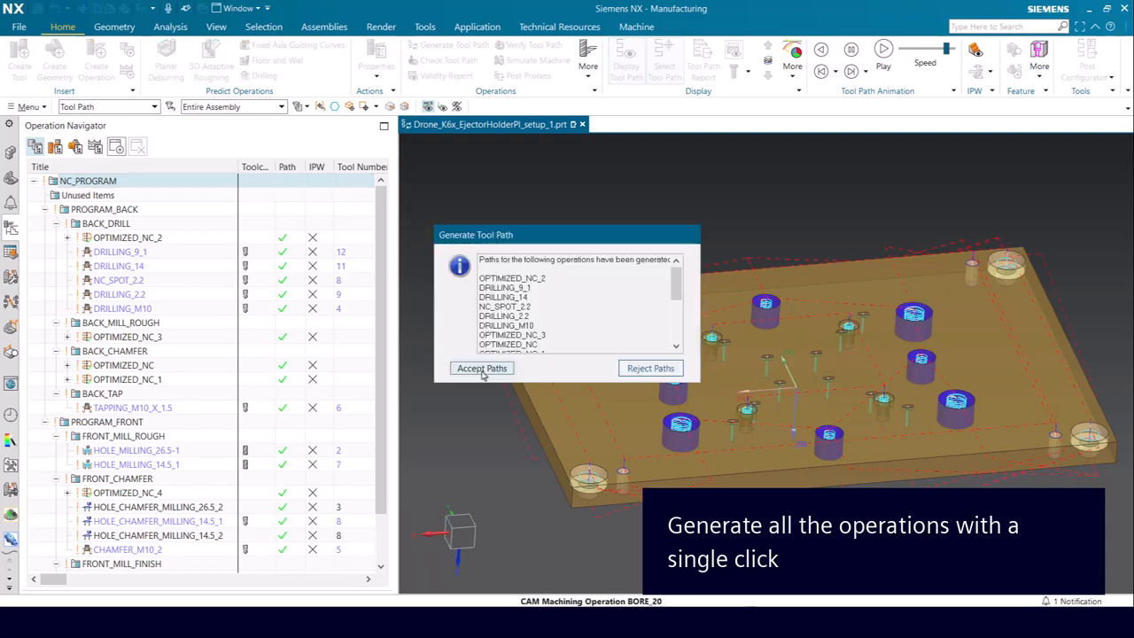
click(482, 367)
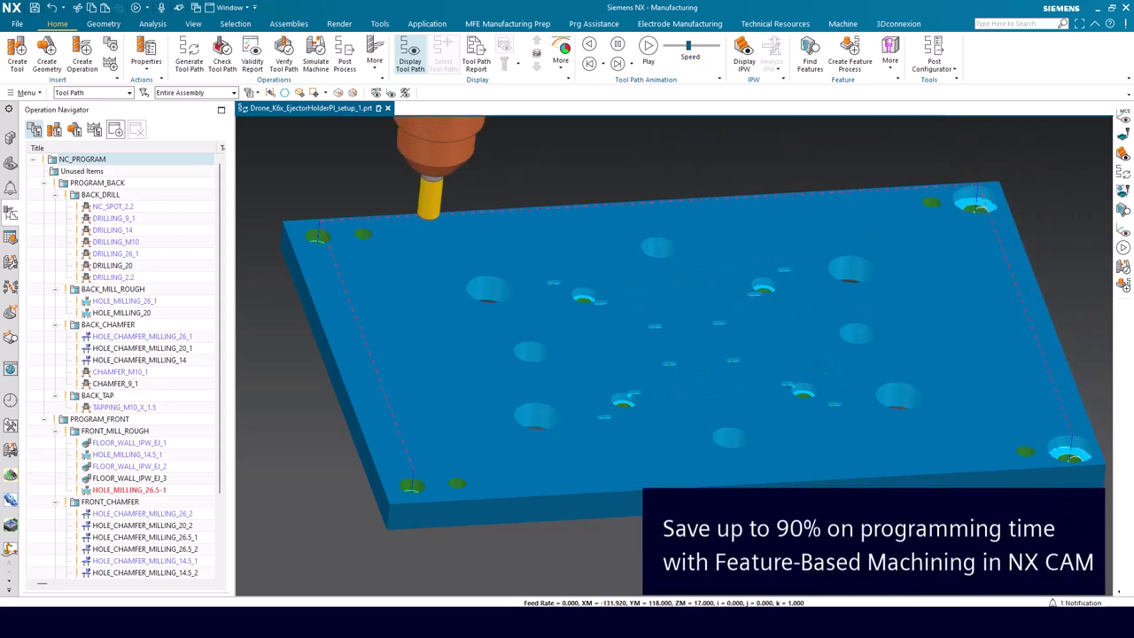
click(648, 46)
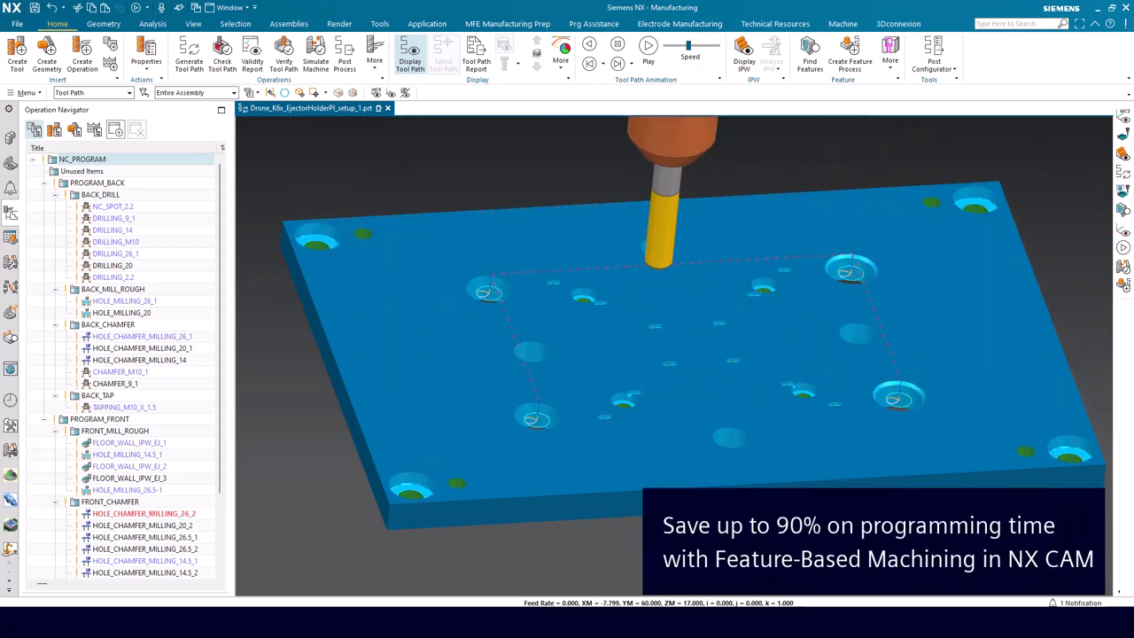